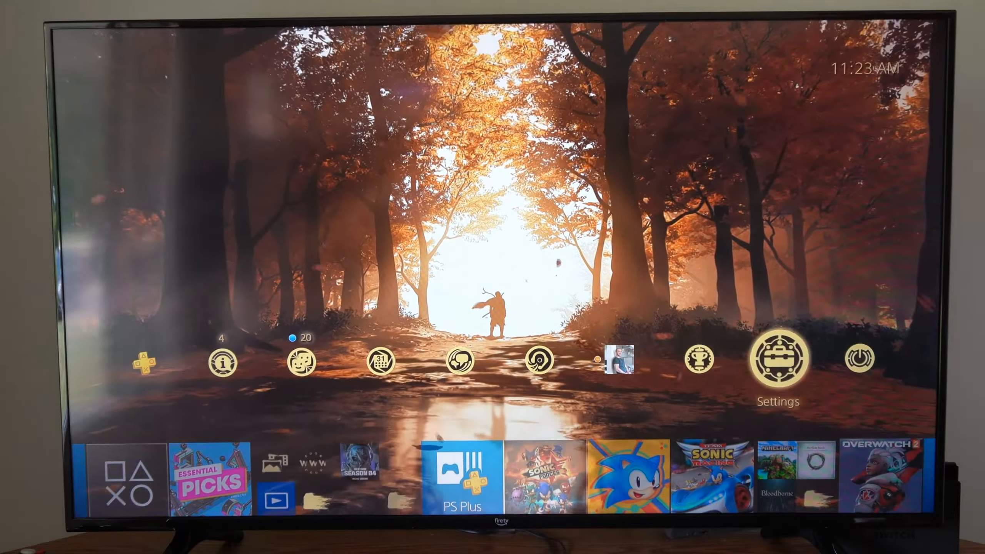
Enter Settings from the home screen and scroll down the settings list
{"action": "left_click", "coordinate": [778, 358]}
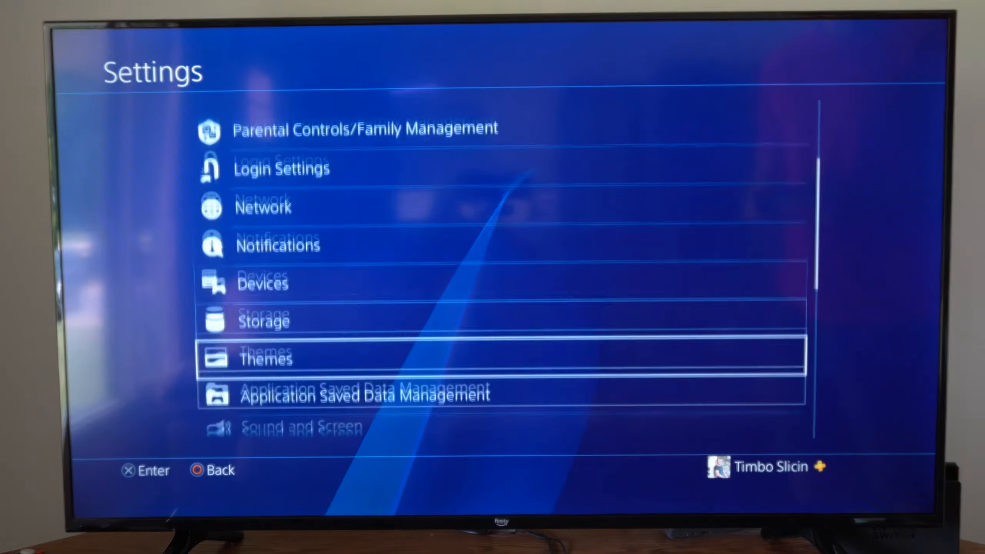
{"action": "scroll", "scroll_direction": "down", "scroll_amount": 3}
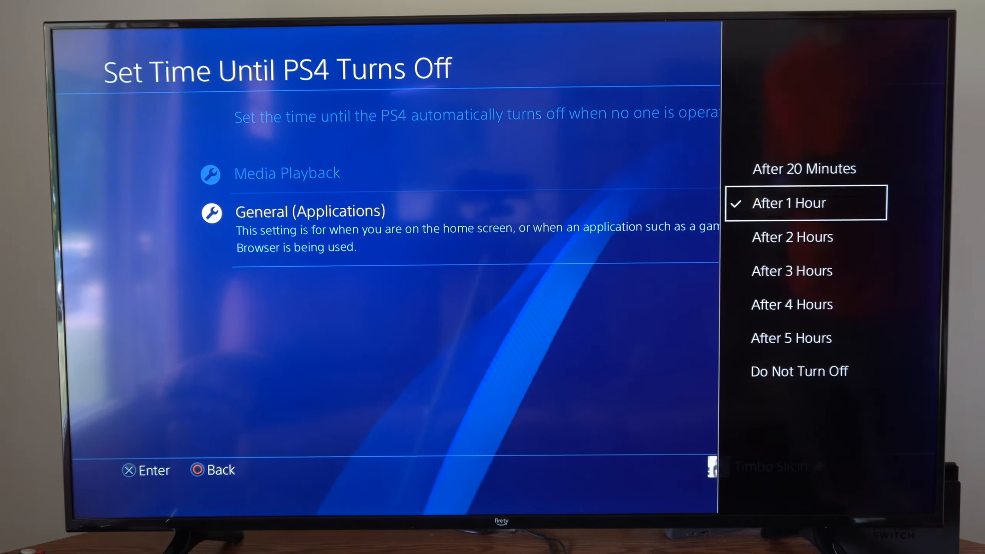
Confirm After 1 Hour for General (Applications) and return to Power Save Settings, highlighting rest mode features
{"action": "left_click", "coordinate": [805, 202]}
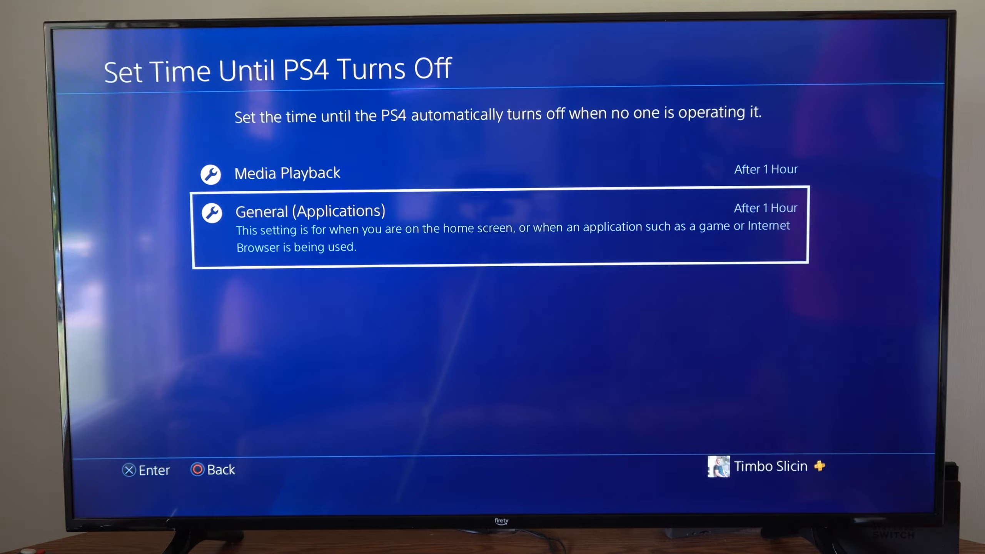
{"action": "key", "text": "Back"}
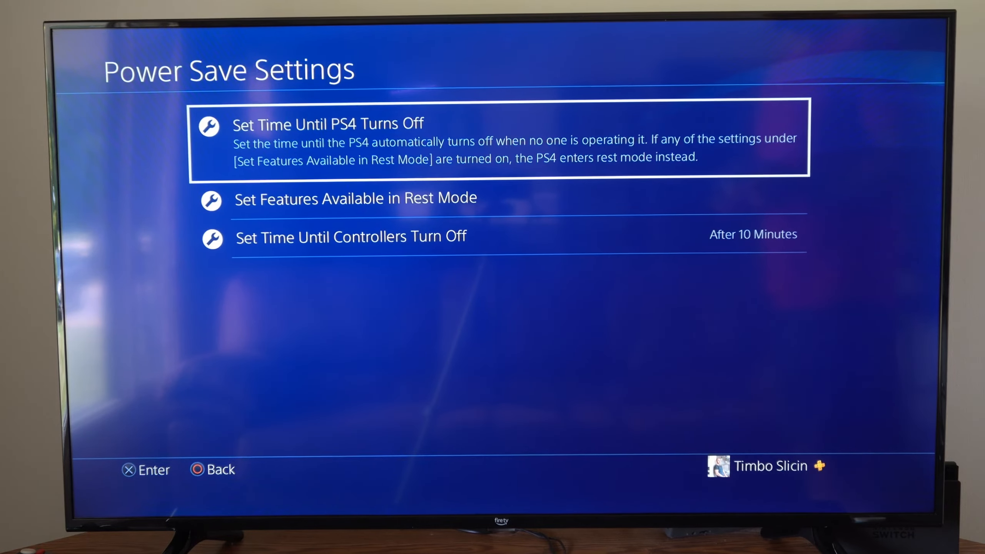
{"action": "key", "text": "Down"}
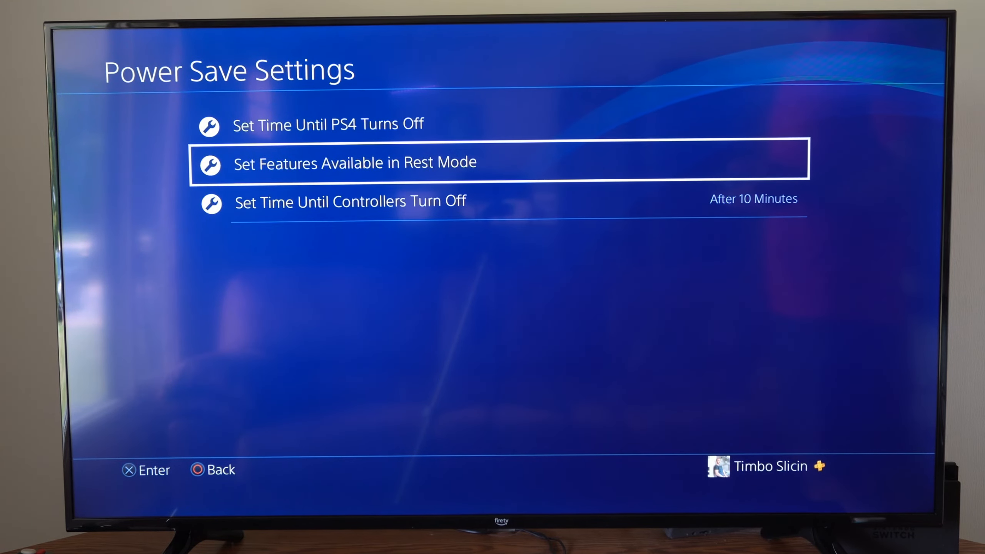